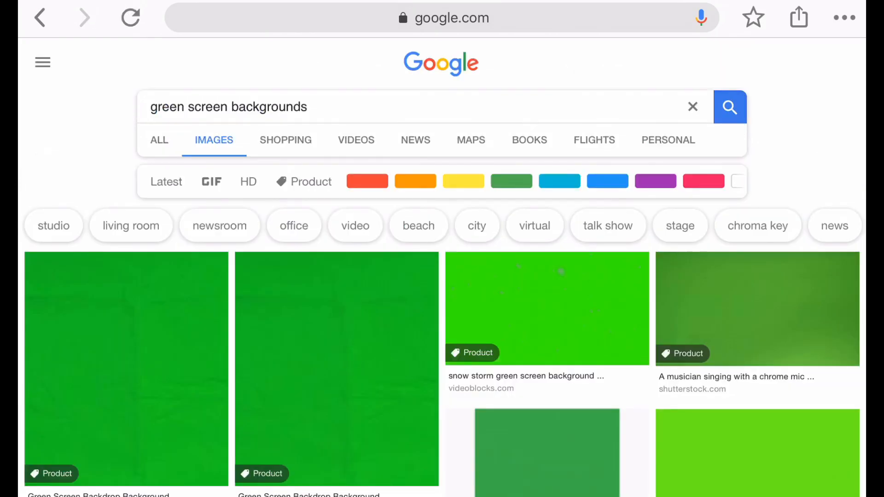
- Browse the green screen background image results, then switch over to the iMovie projects gallery
scroll(down, 3)
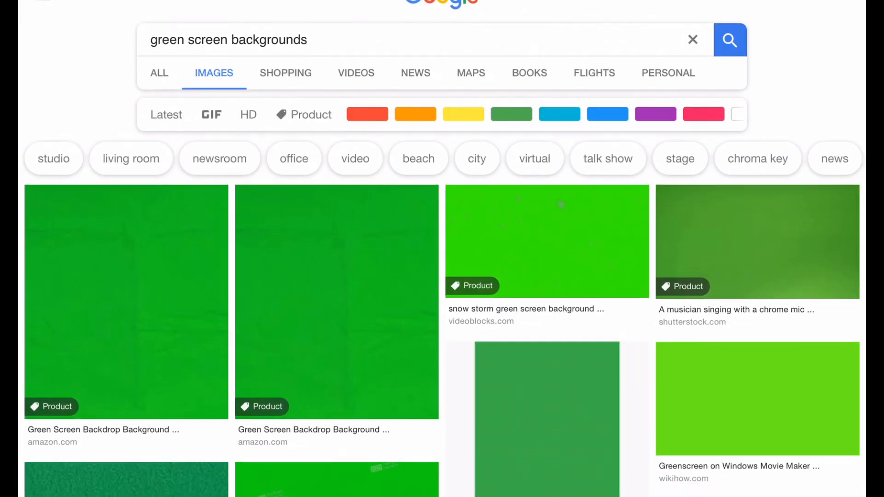
click(757, 399)
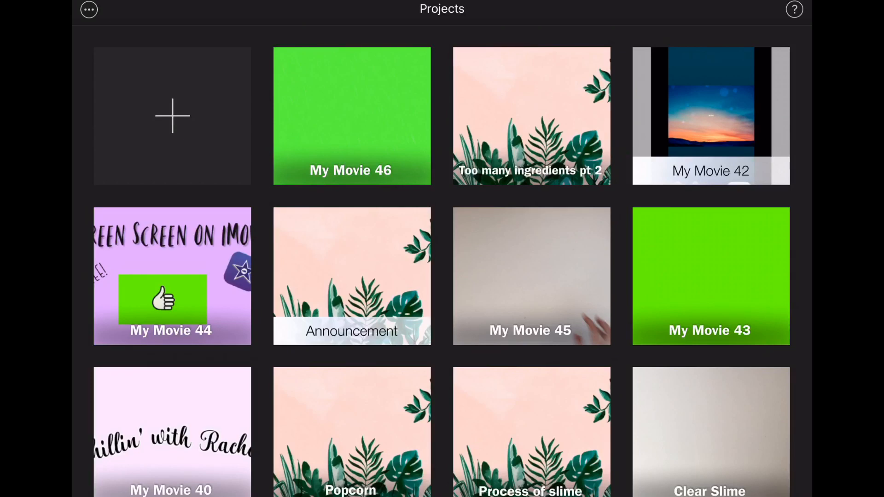
- Start a new regular Movie project (My Movie 47) from a plain green background clip
click(171, 116)
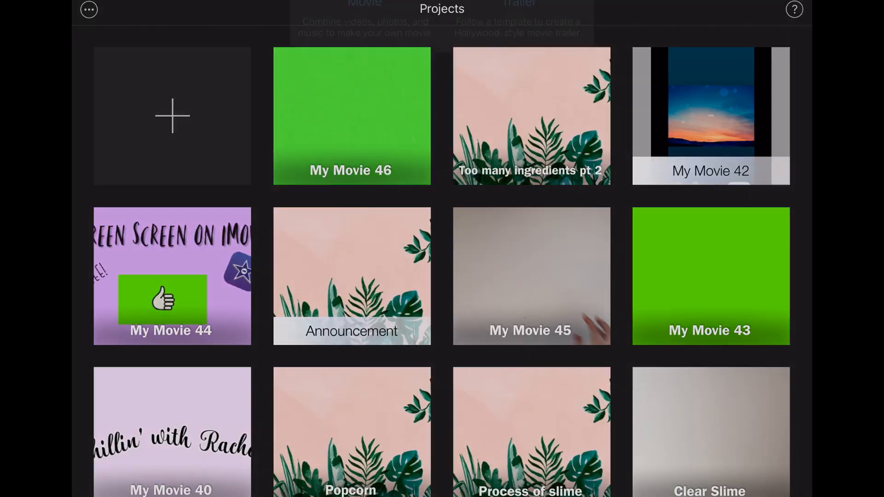
click(171, 116)
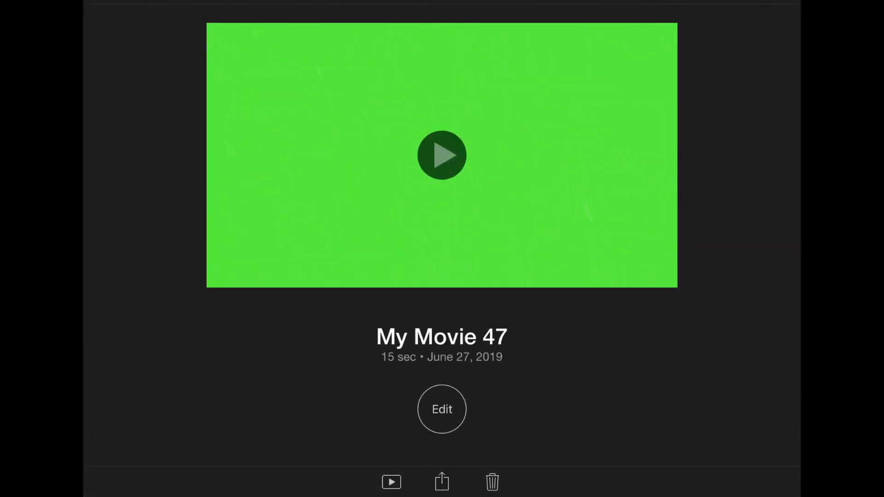
- Share My Movie 47 as Save Video at a chosen resolution and confirm the Photo Library export
click(441, 482)
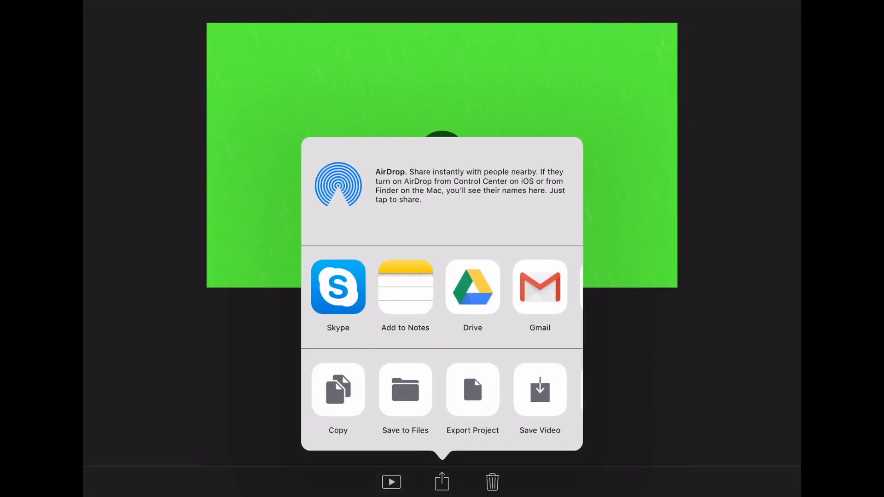
click(472, 390)
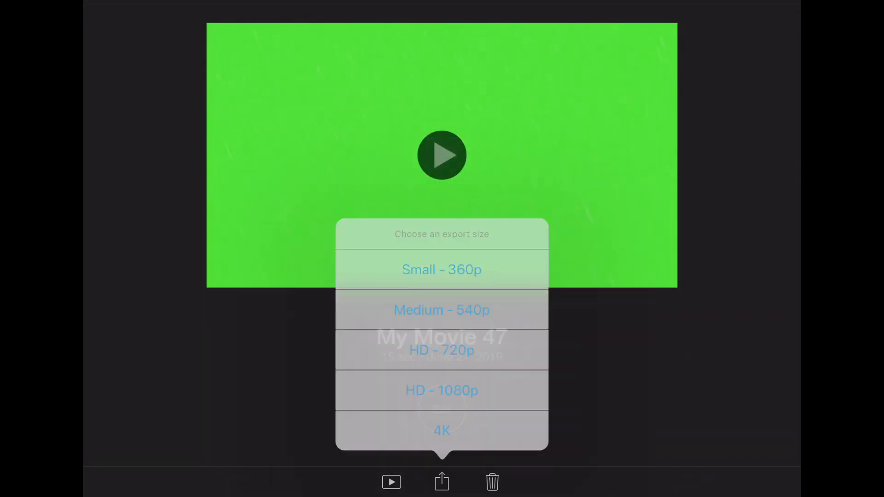
click(441, 270)
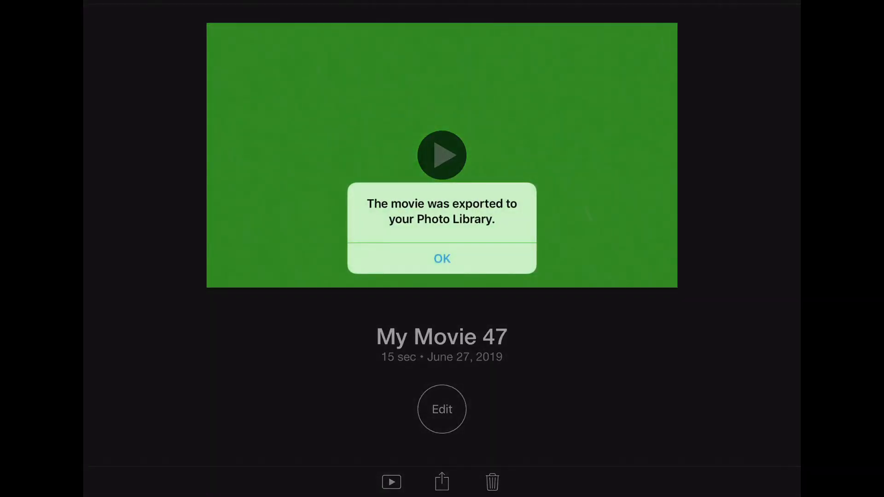
click(441, 257)
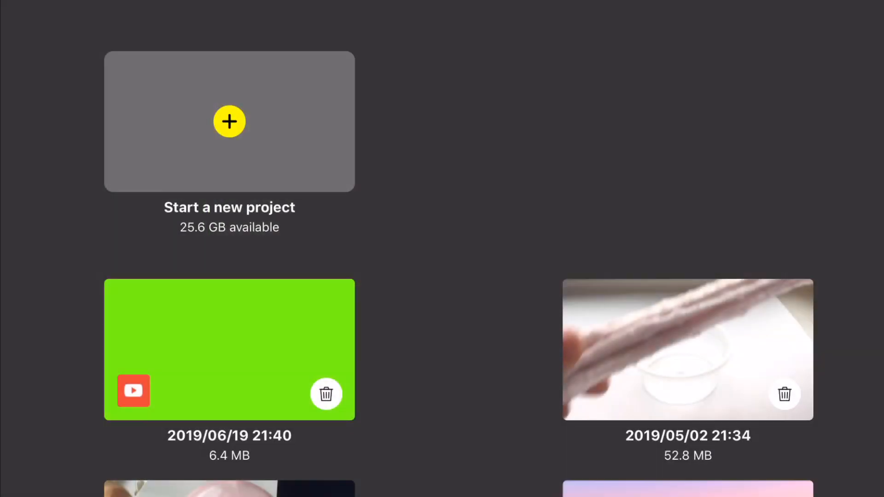
- Start a new PocketVideo project and import the green screen video from the Camera Roll
click(229, 122)
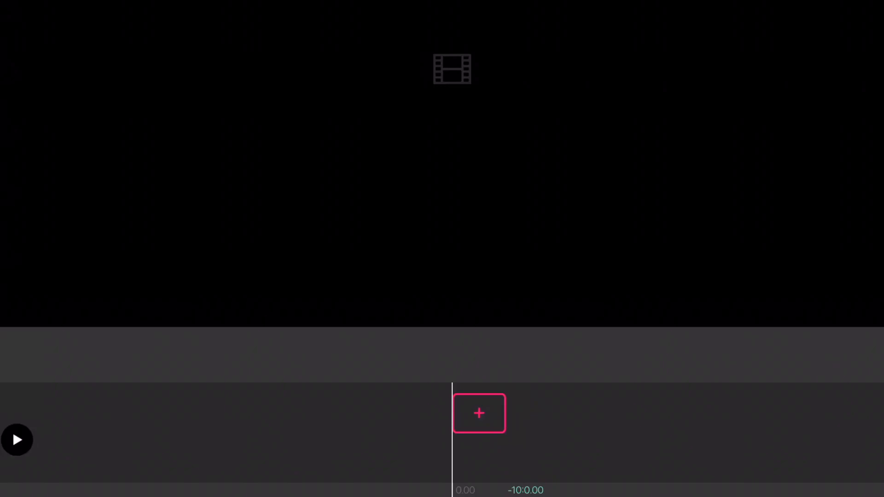
click(479, 414)
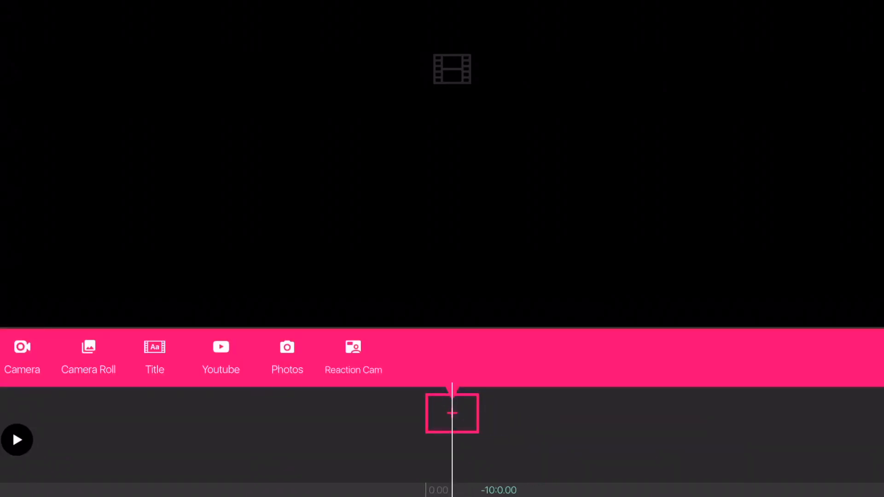
click(88, 357)
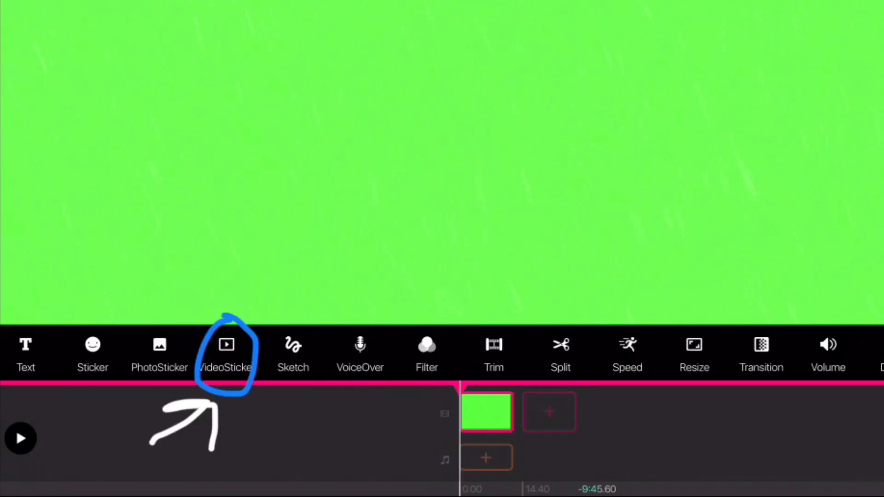
- Add a video overlay sourced from YouTube and search for 'Subscribe green screen' videos
click(226, 354)
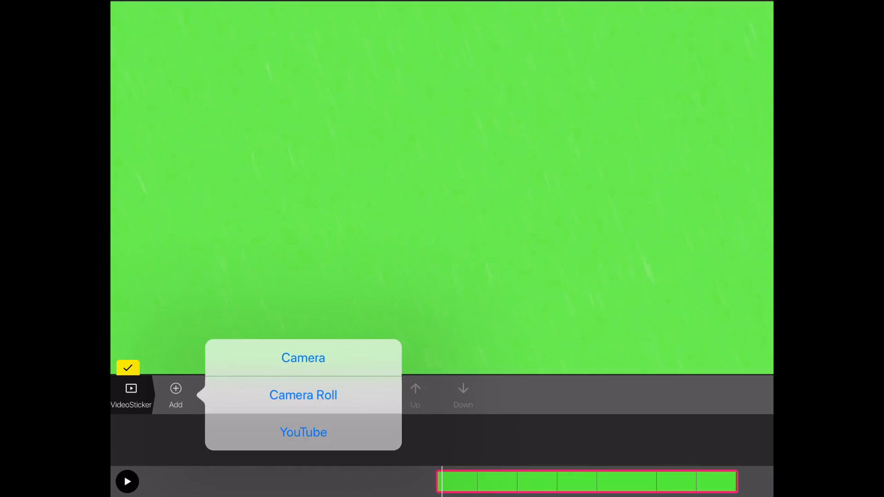
click(303, 433)
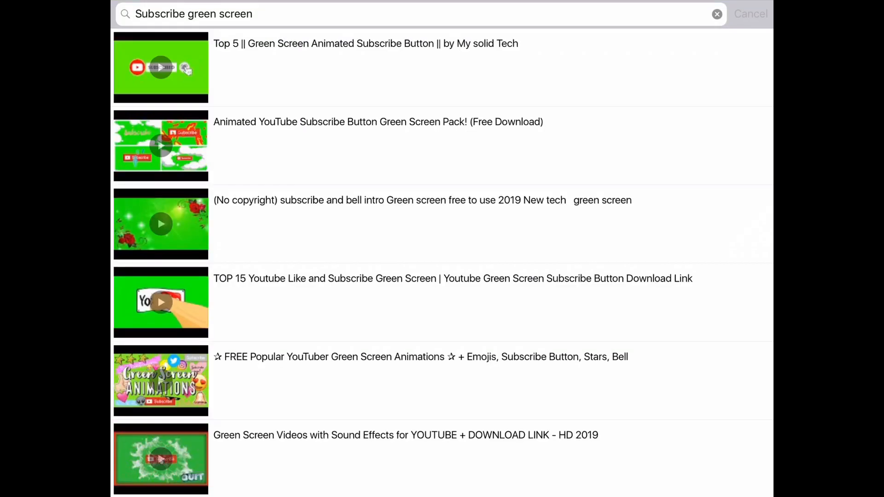
click(395, 14)
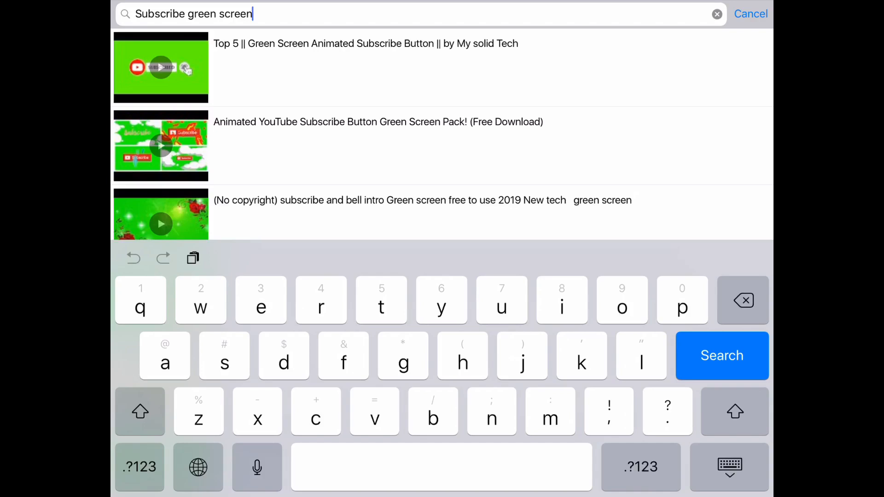
click(721, 356)
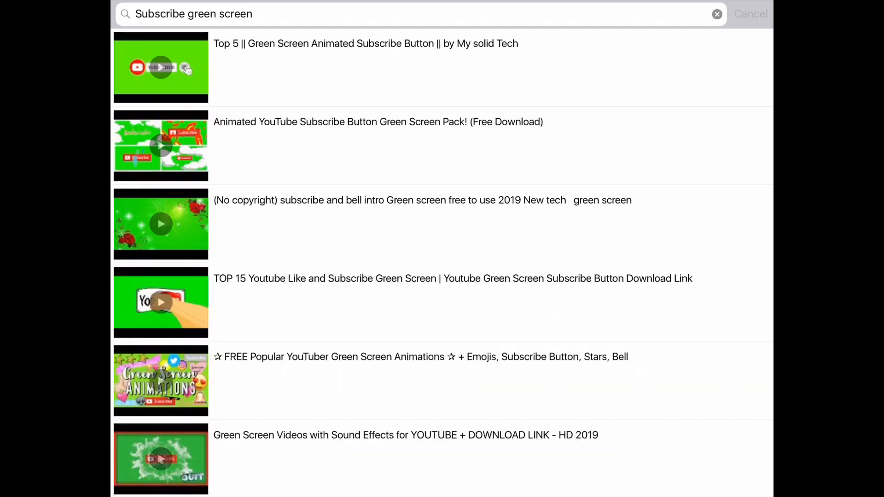
- Look through the search results and choose a subscribe button green screen video
scroll(down, 3)
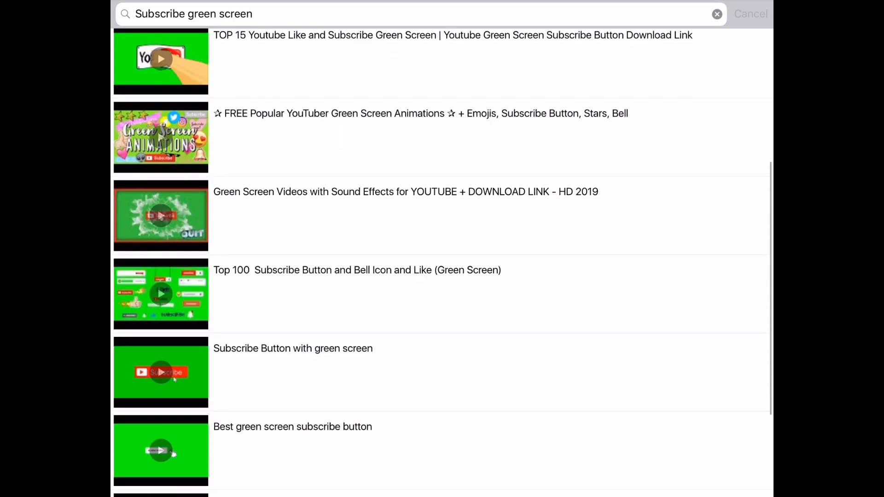
scroll(down, 3)
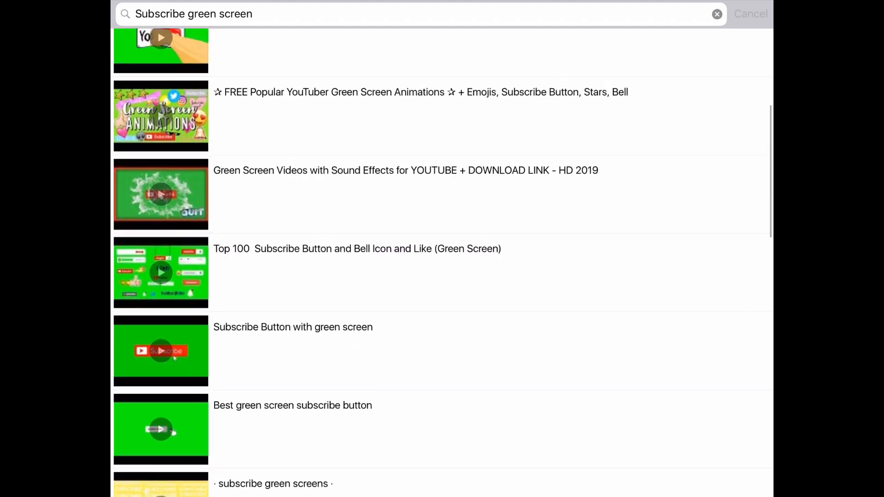
scroll(up, 3)
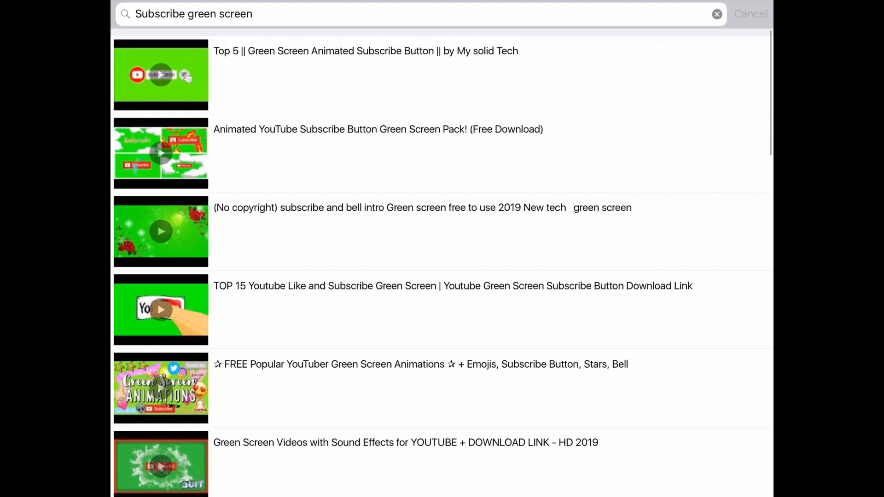
click(160, 74)
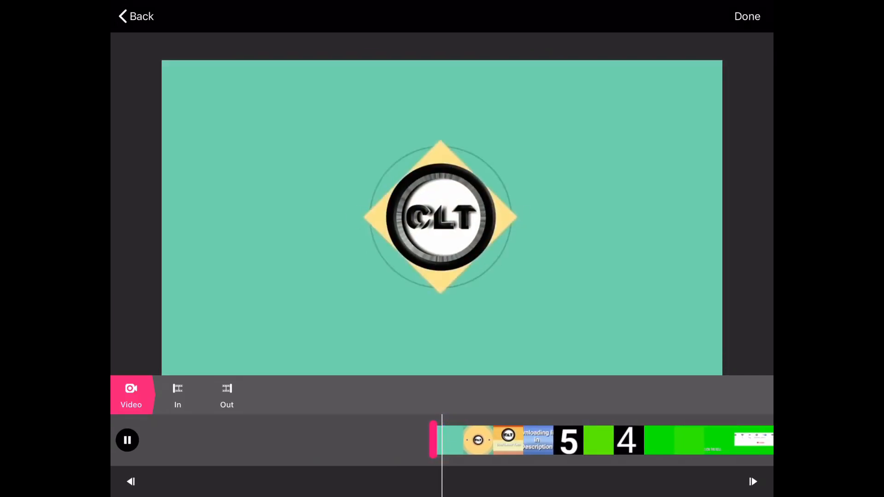
- Trim the subscribe button video with the In/Out controls and load it onto the project timeline
click(127, 440)
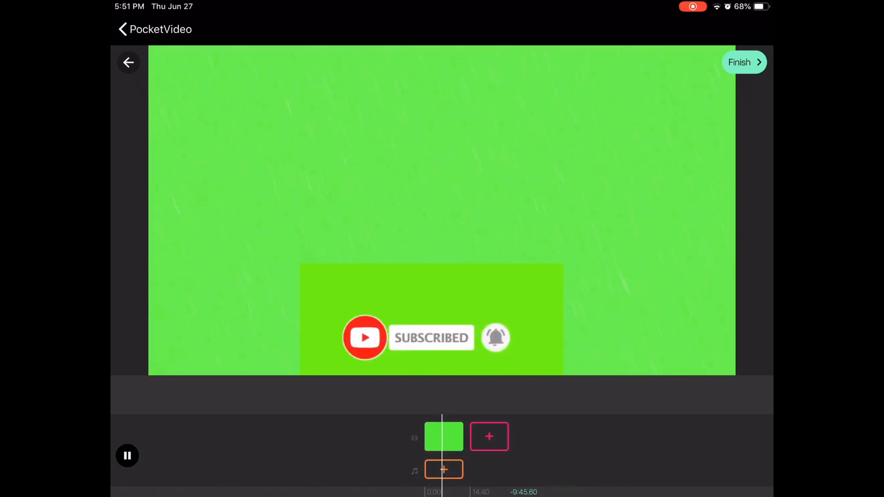
- Finish the project, decline adding music, and save the video to the camera roll
click(744, 61)
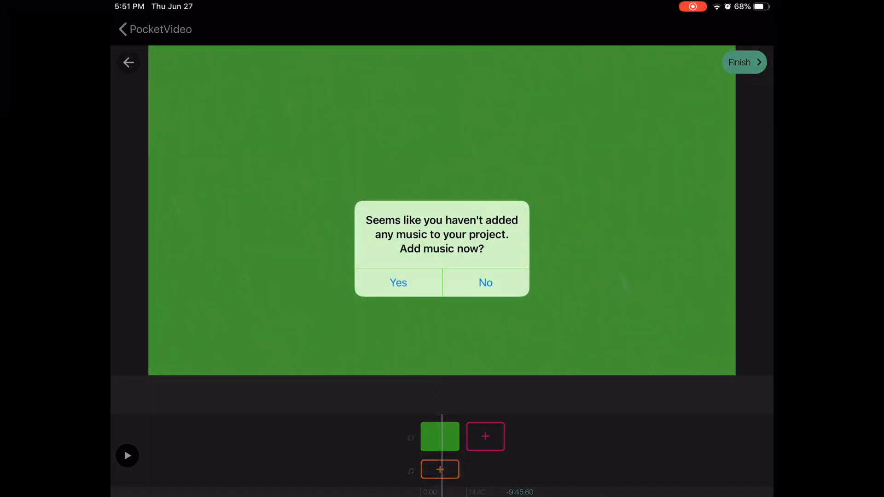
click(484, 282)
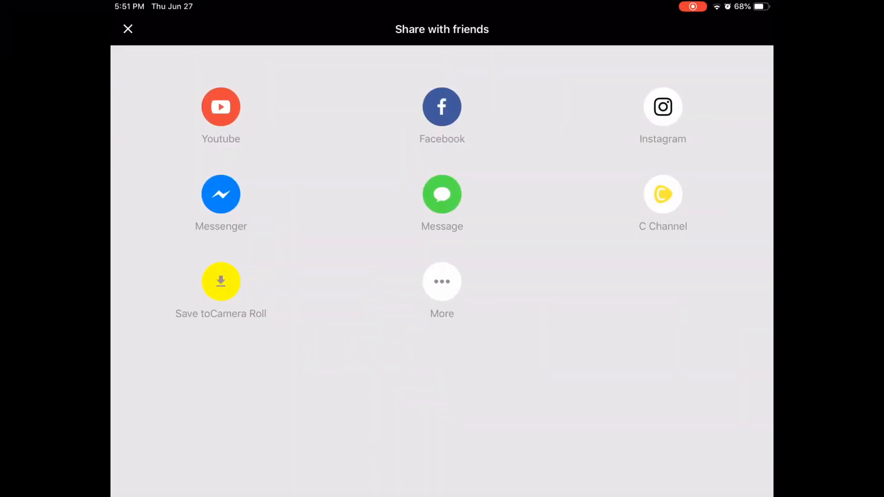
click(220, 281)
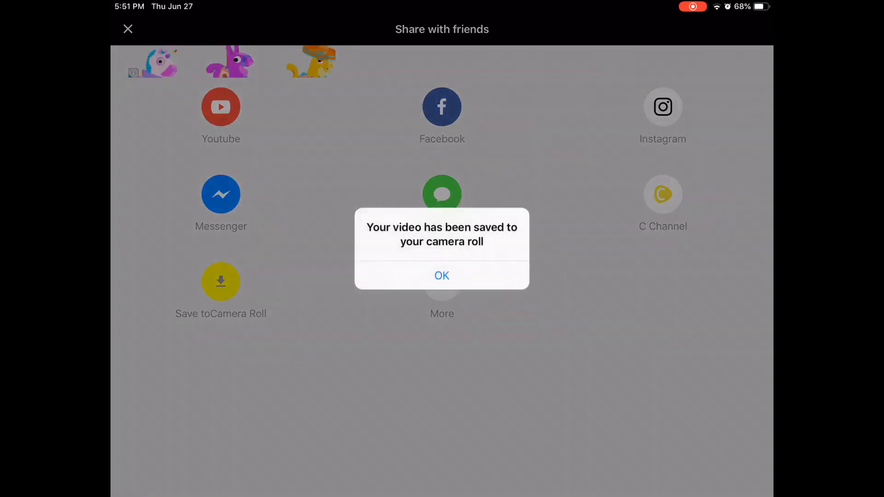
click(441, 275)
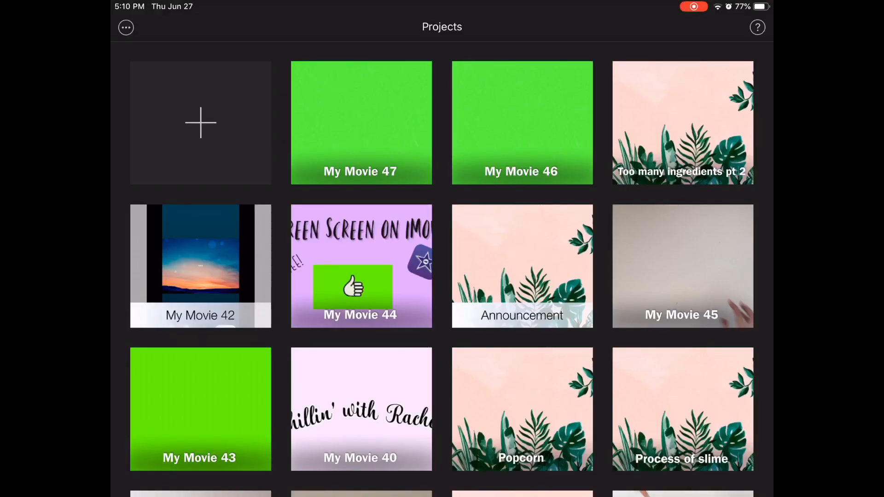
- Edit My Movie 42 and browse the media library's Recently Added videos for the new green screen clip
click(200, 267)
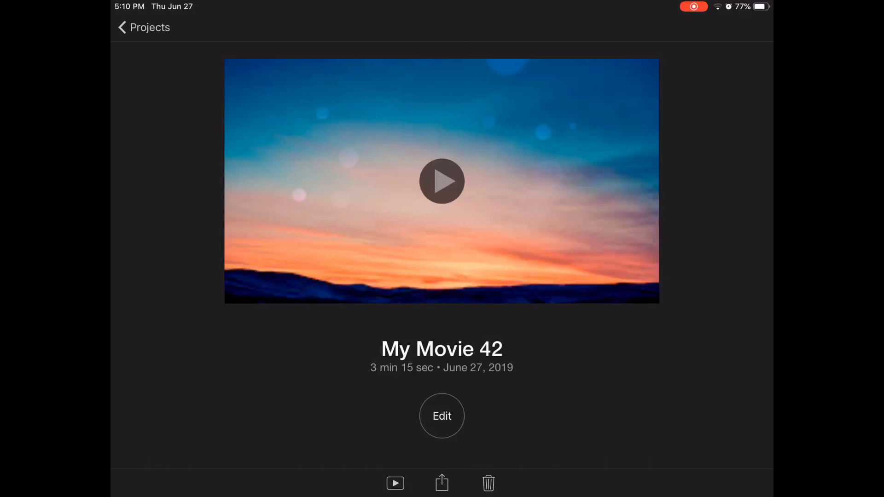
click(442, 417)
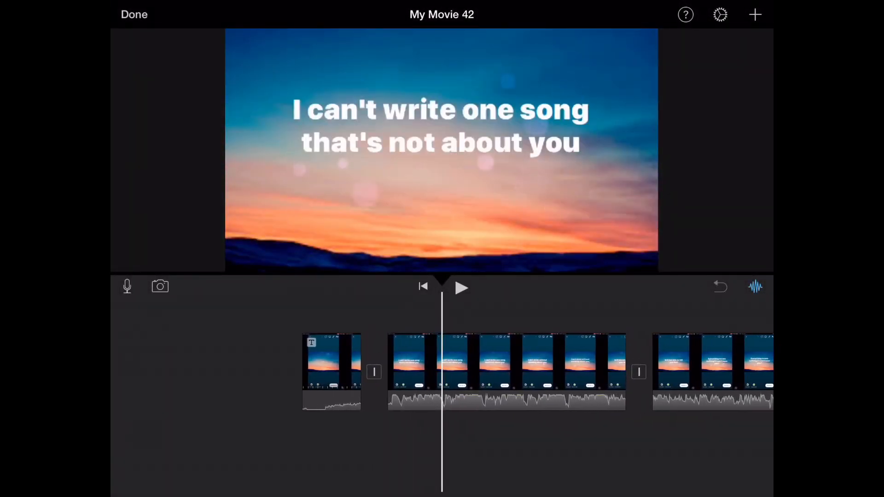
click(754, 14)
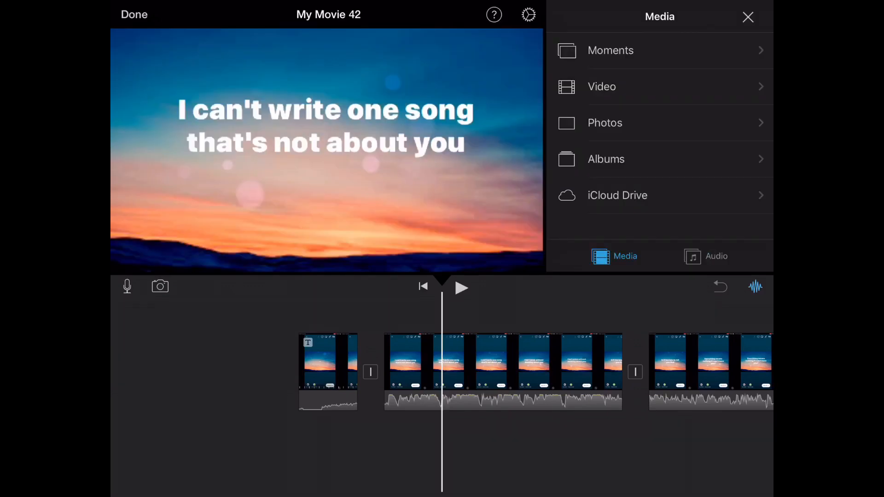
click(601, 87)
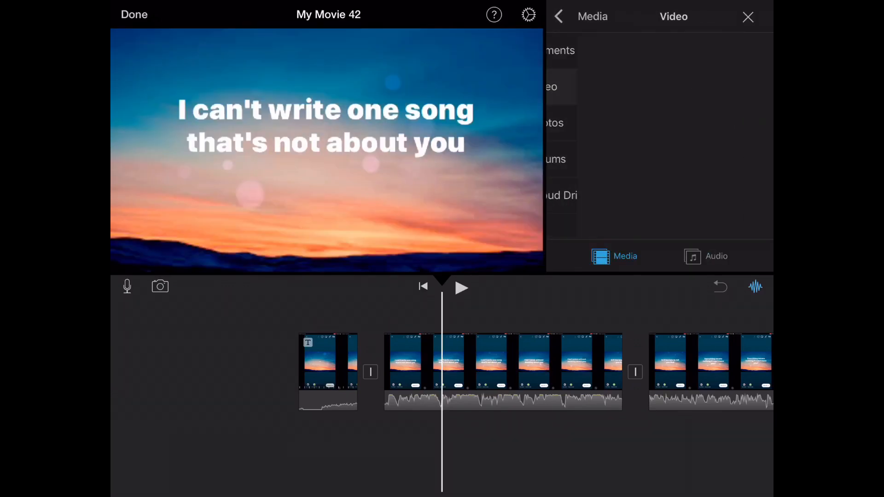
click(550, 86)
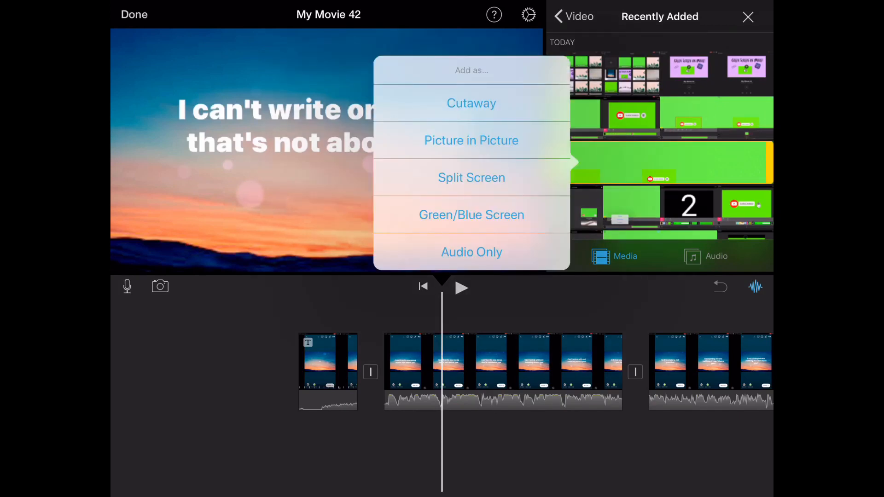
- Add the subscribe button clip as a Green/Blue Screen overlay and play the movie to preview it
click(472, 103)
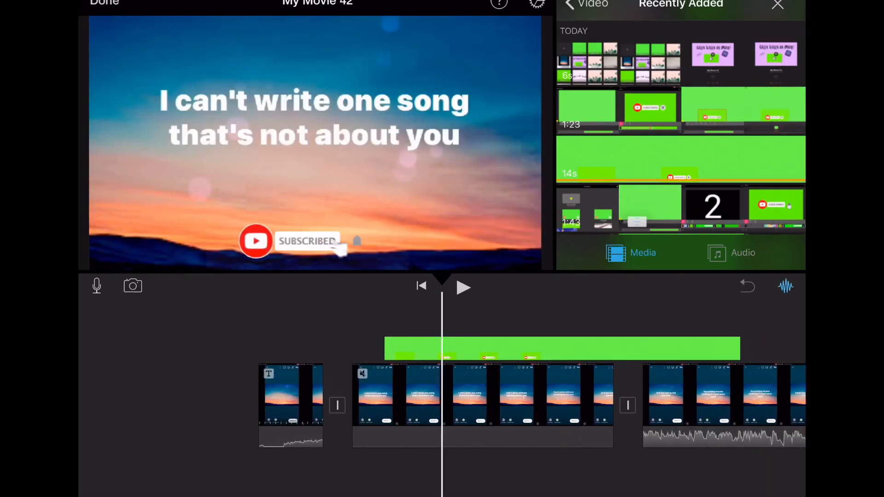
scroll(left, 3)
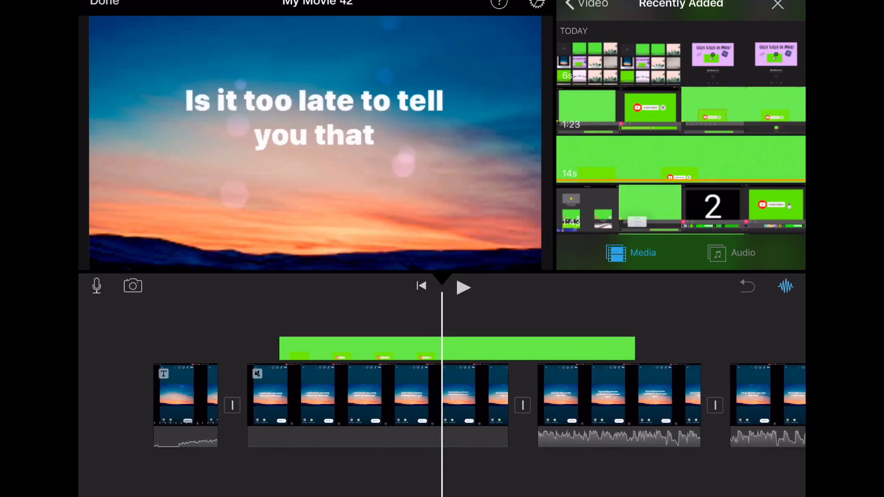
click(463, 288)
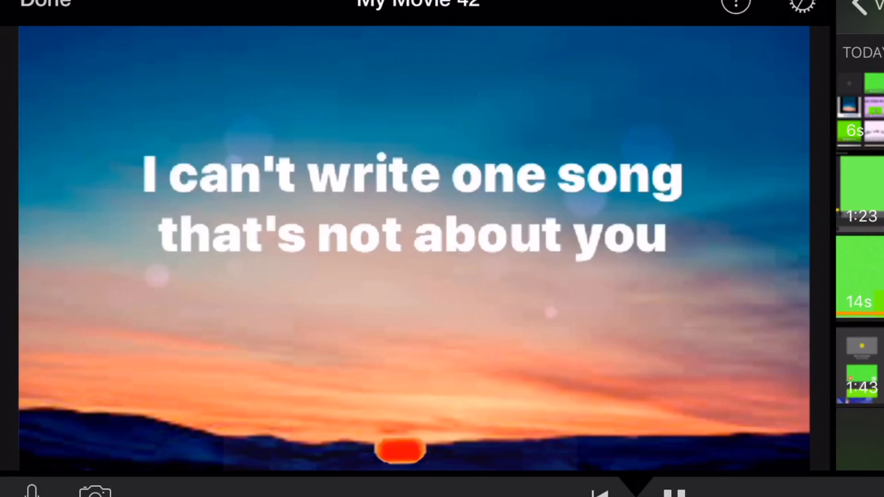